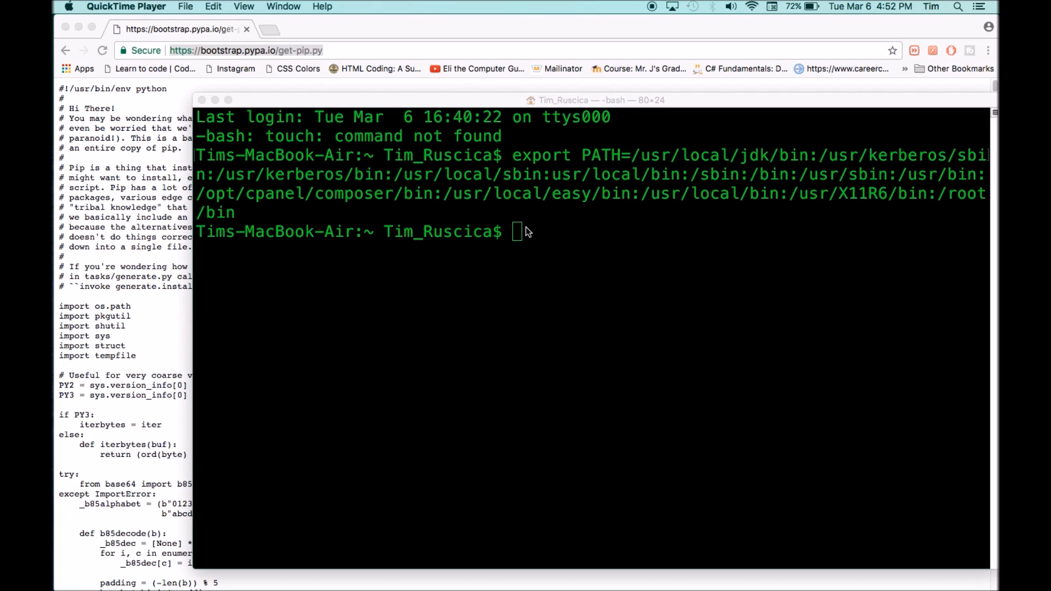
mouse_move(487, 207)
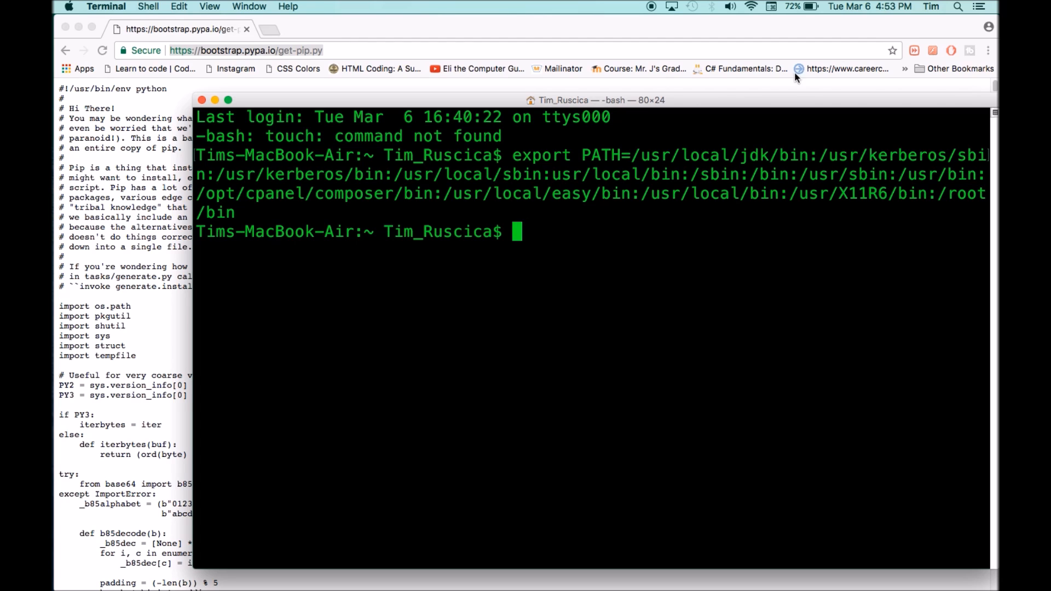
Launch Terminal via Spotlight and begin the curl download command.
text(terminal)
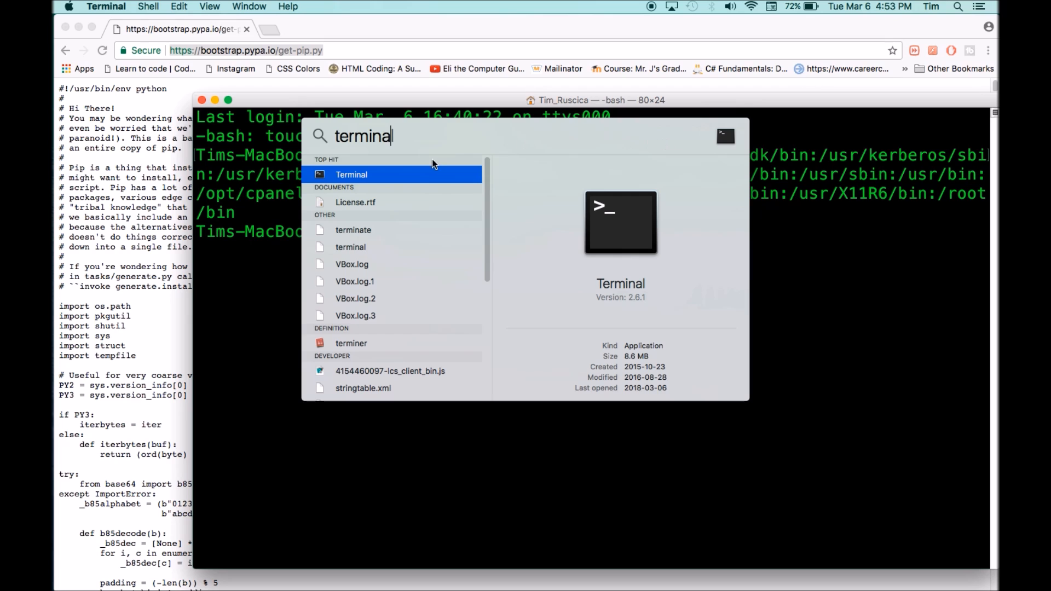
mouse_move(891, 74)
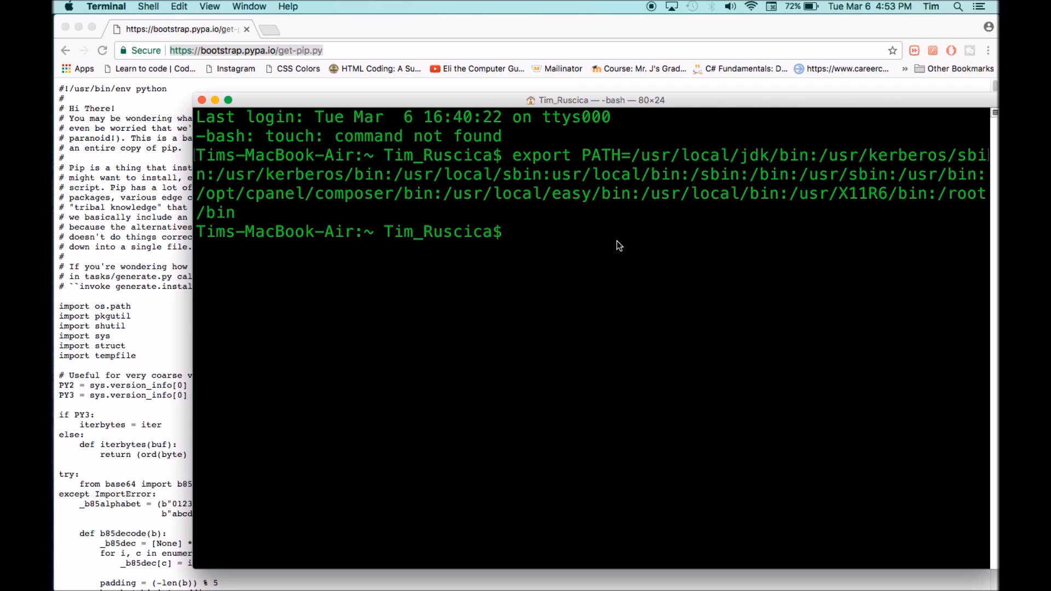
mouse_move(569, 241)
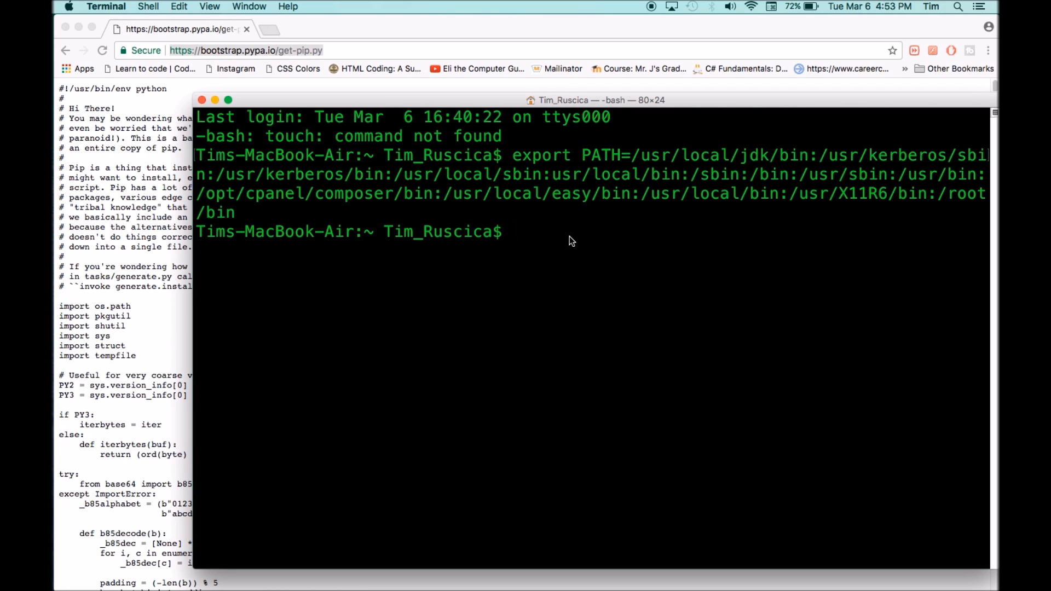
text(curl)
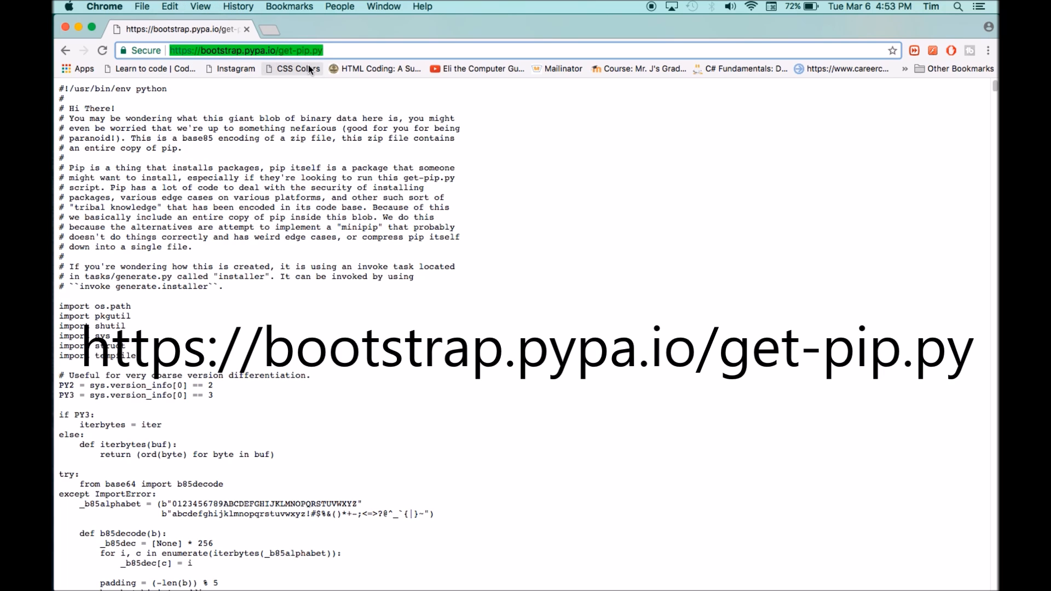
mouse_move(292, 68)
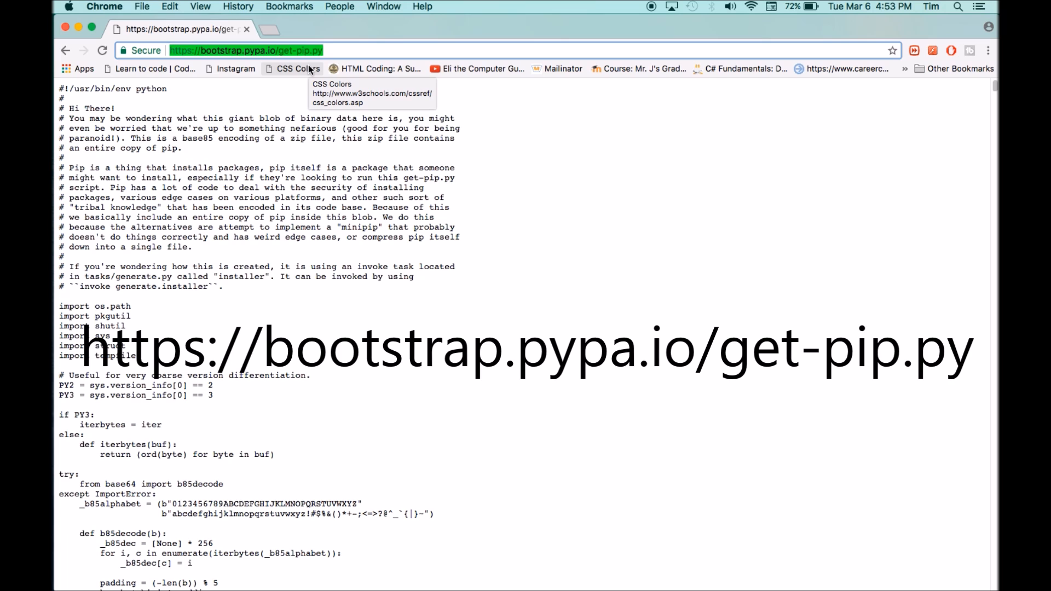
mouse_move(380, 68)
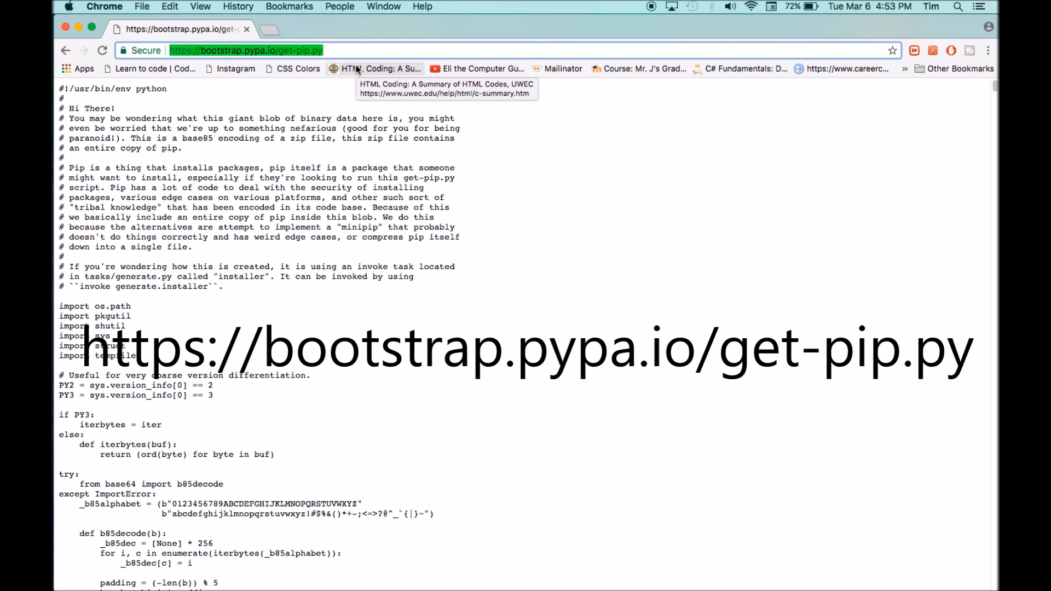
mouse_move(341, 79)
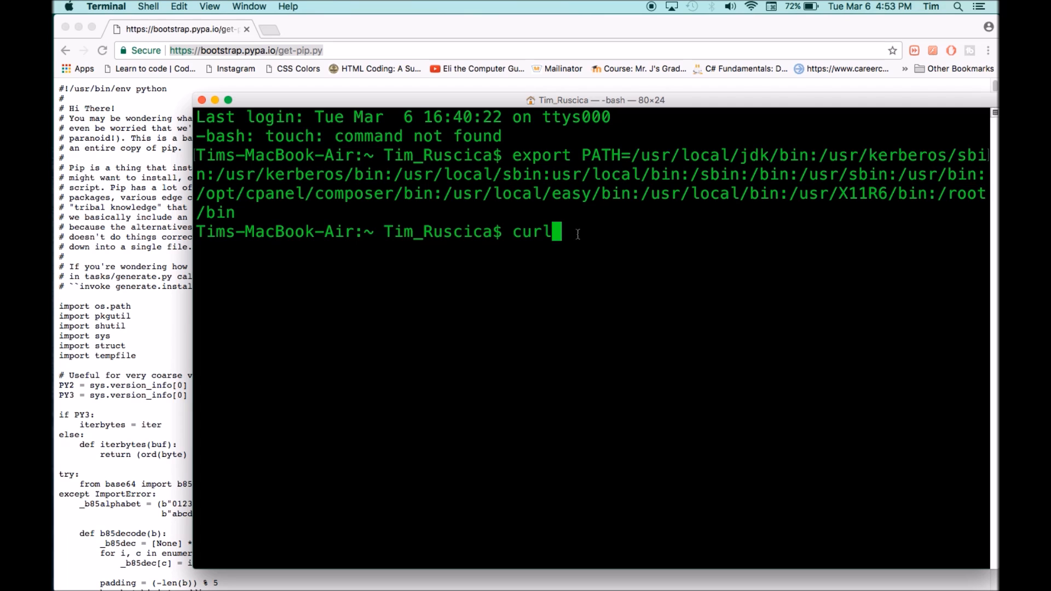
text(https://bootstrap.pypa.io/get-pip.py)
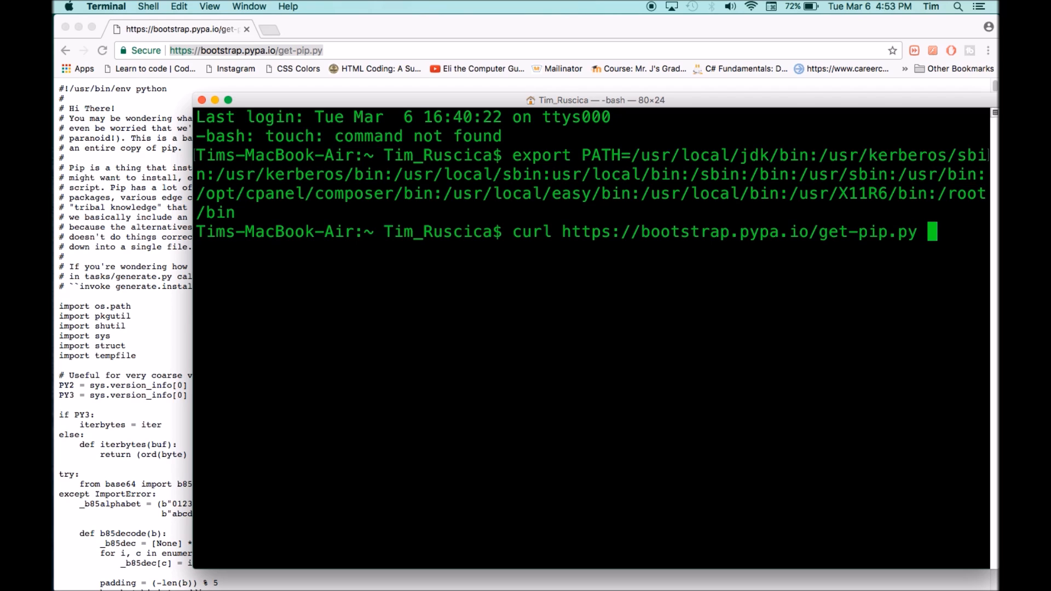
text(>)
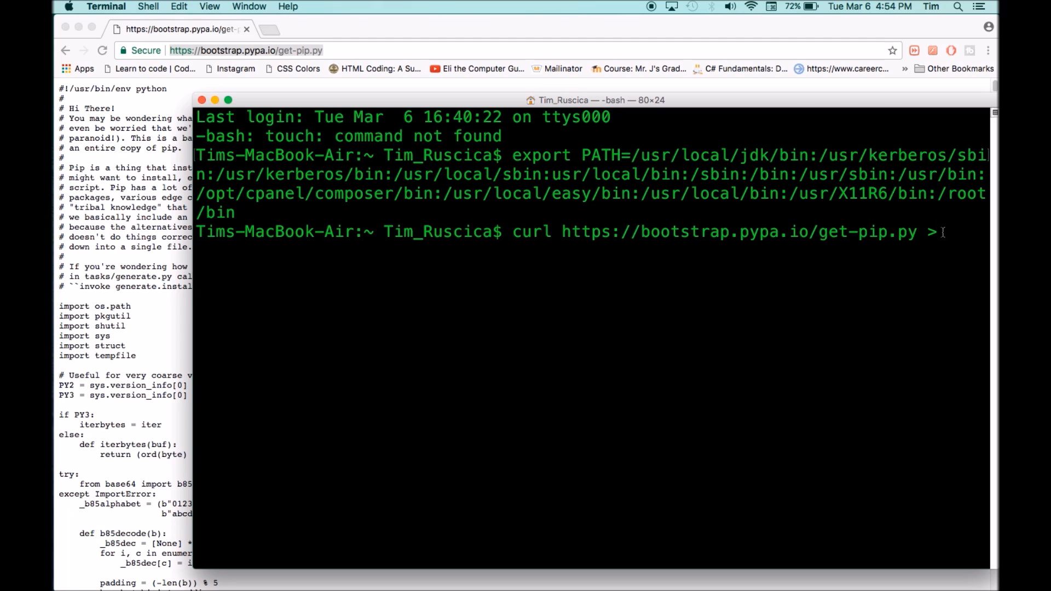
text(get)
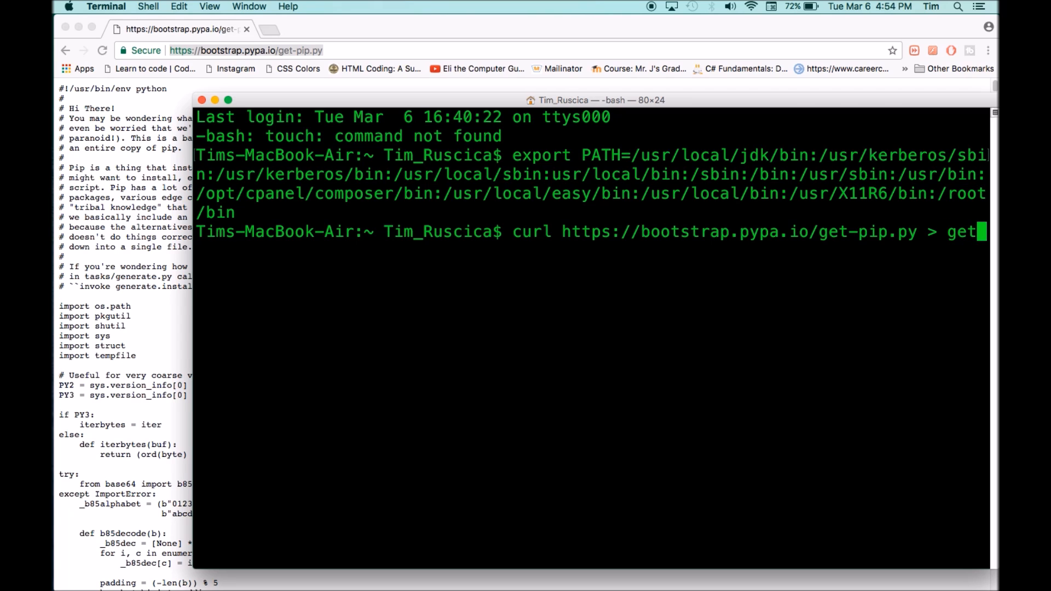
text(-pip.p)
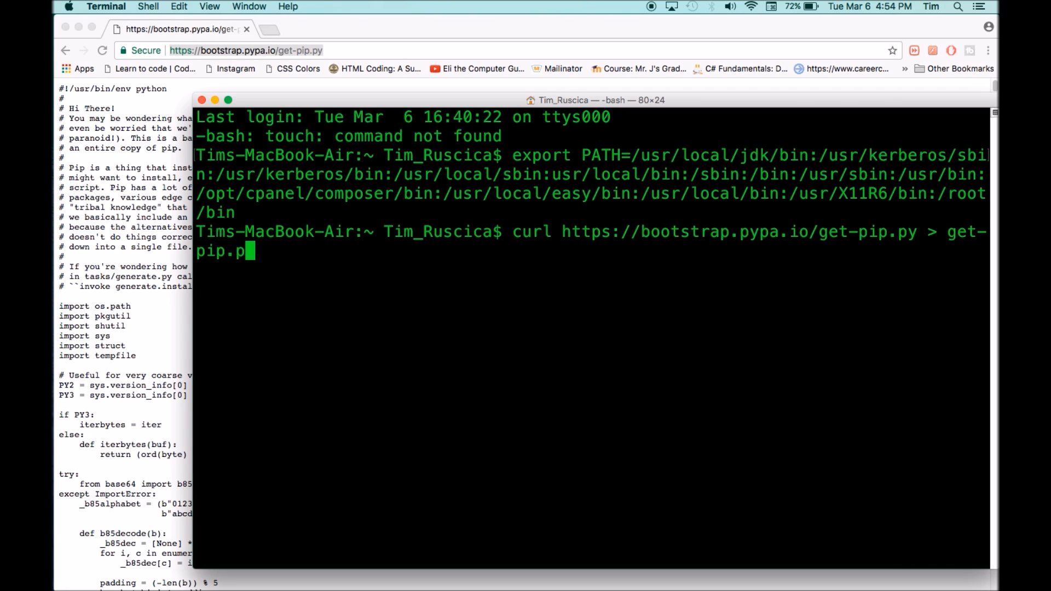
text(y)
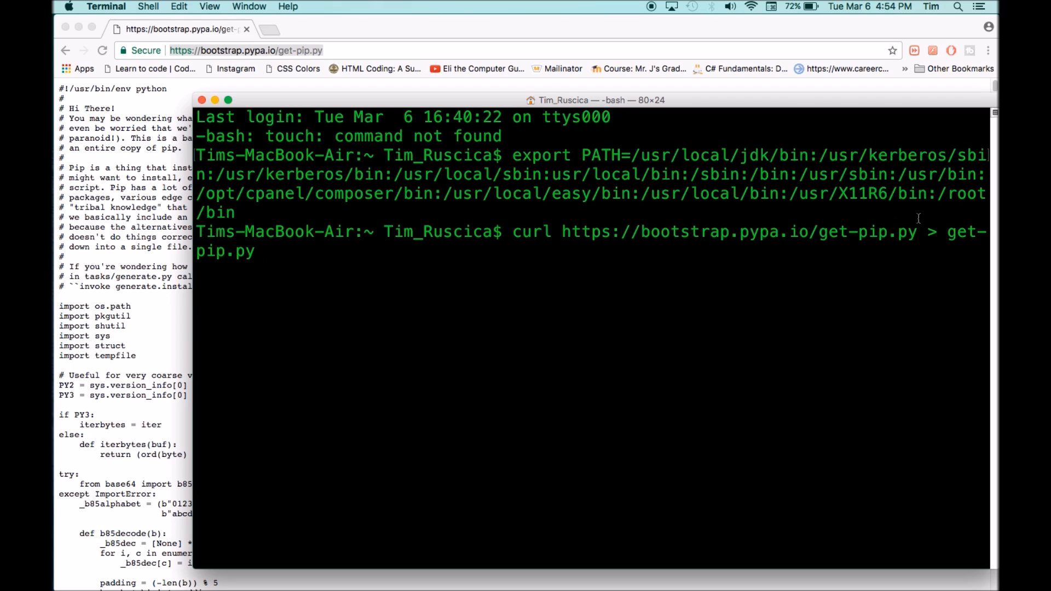
mouse_move(156, 95)
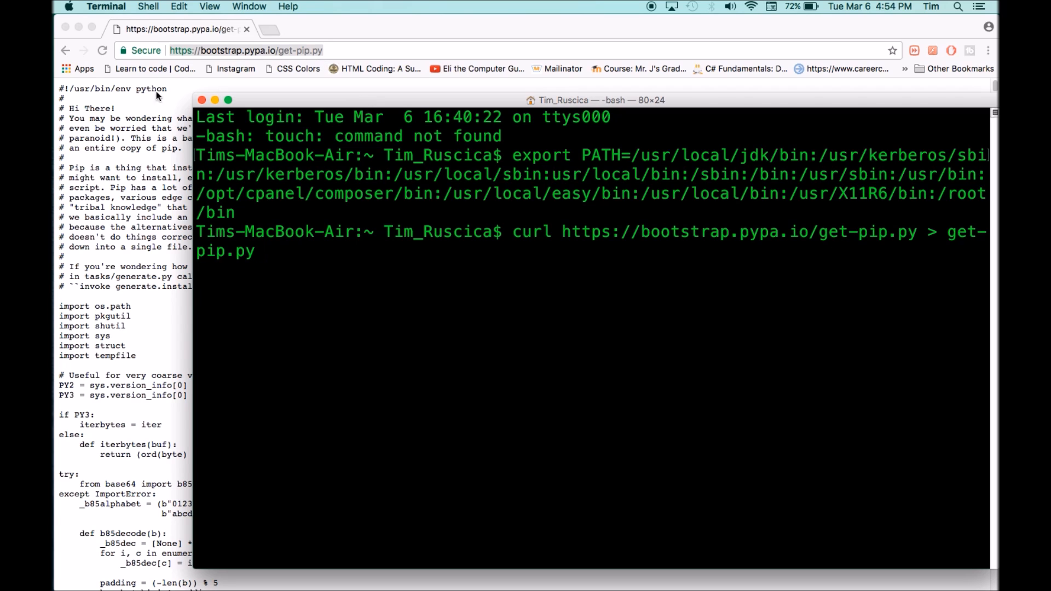
mouse_move(173, 107)
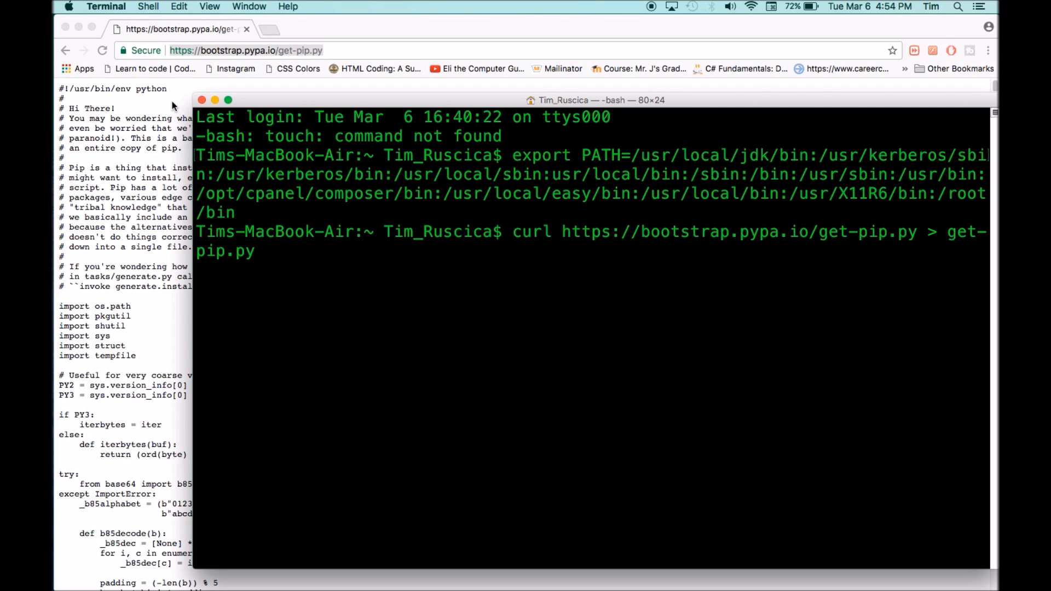
key(Return)
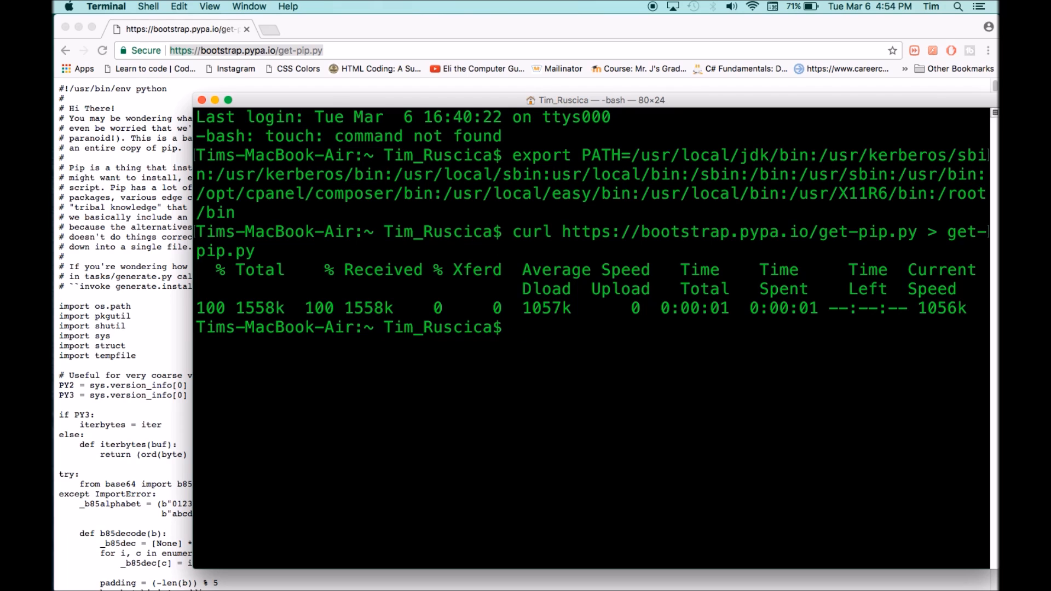
Run sudo pip install pygame to install pygame 1.9.3 with administrator rights.
text(sudo)
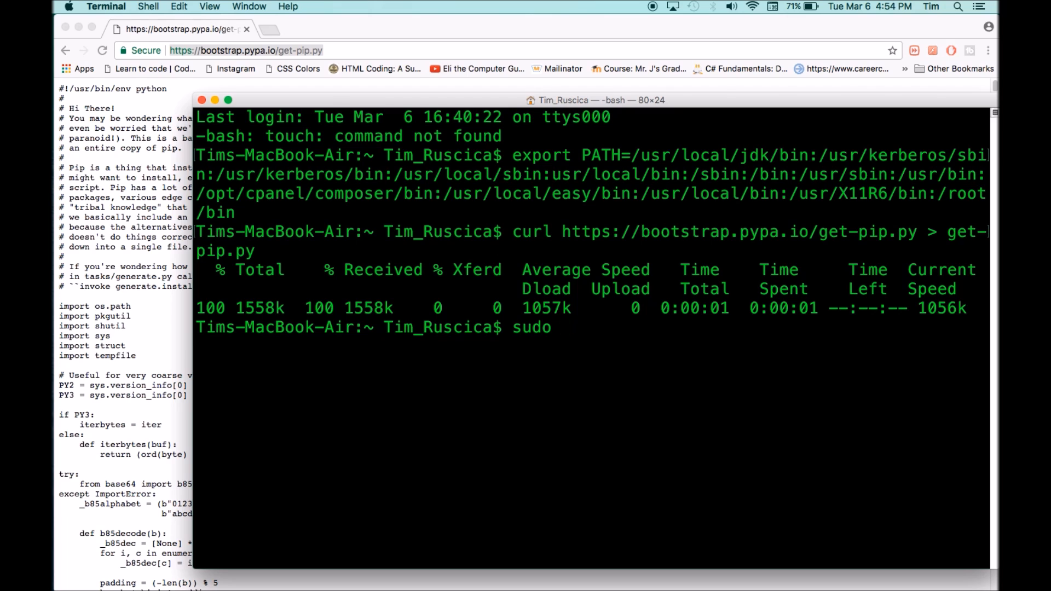
text(pip)
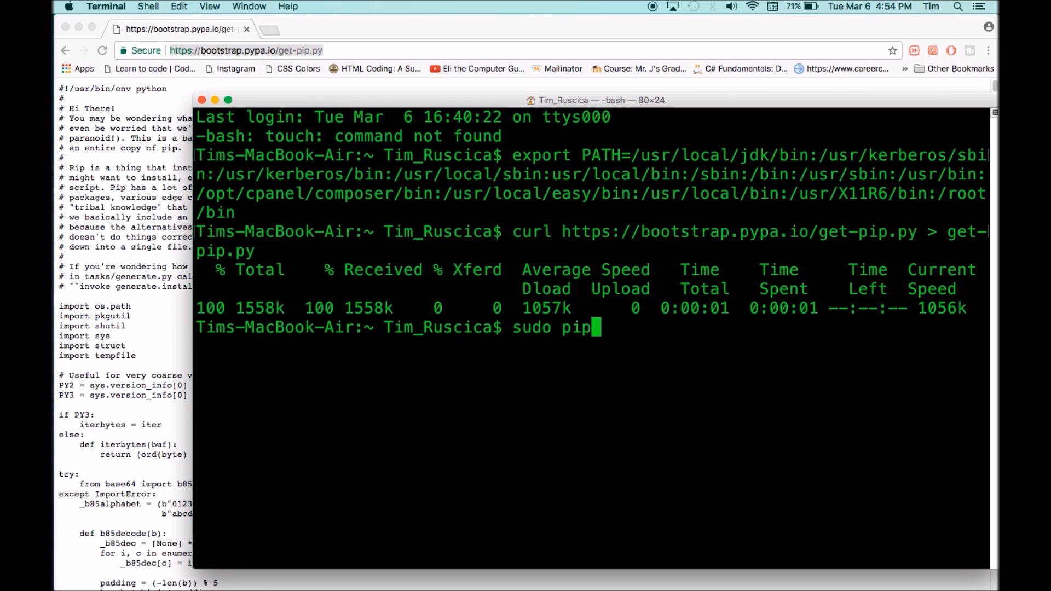
text(install)
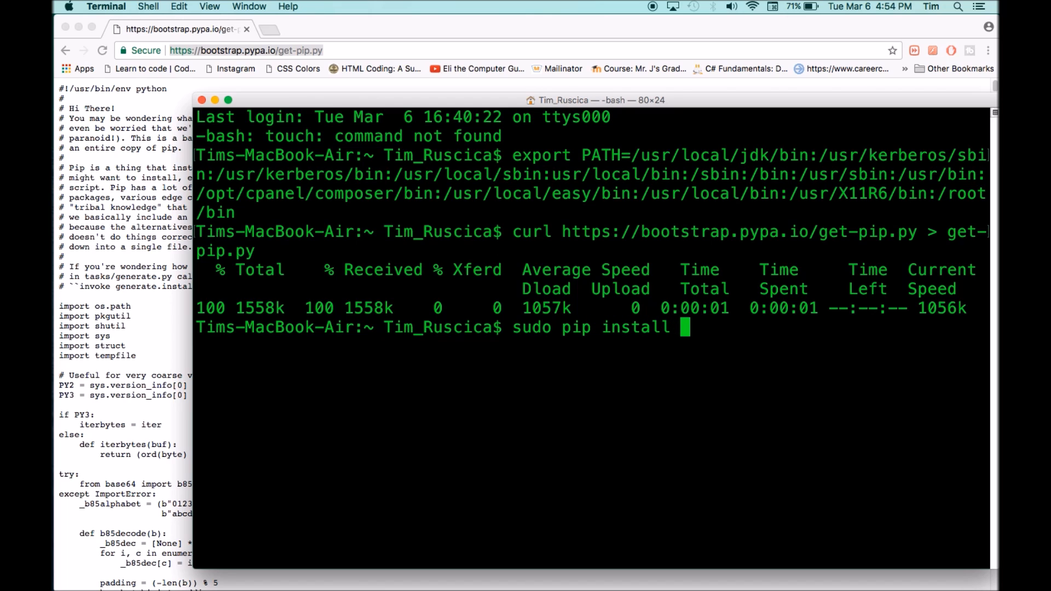
text(pygame)
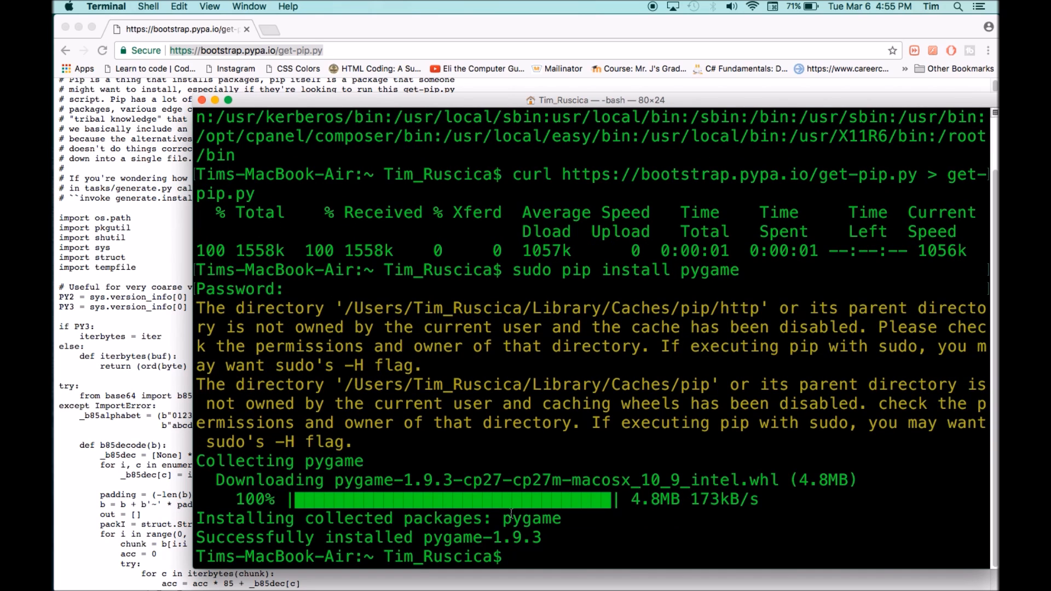
mouse_move(613, 527)
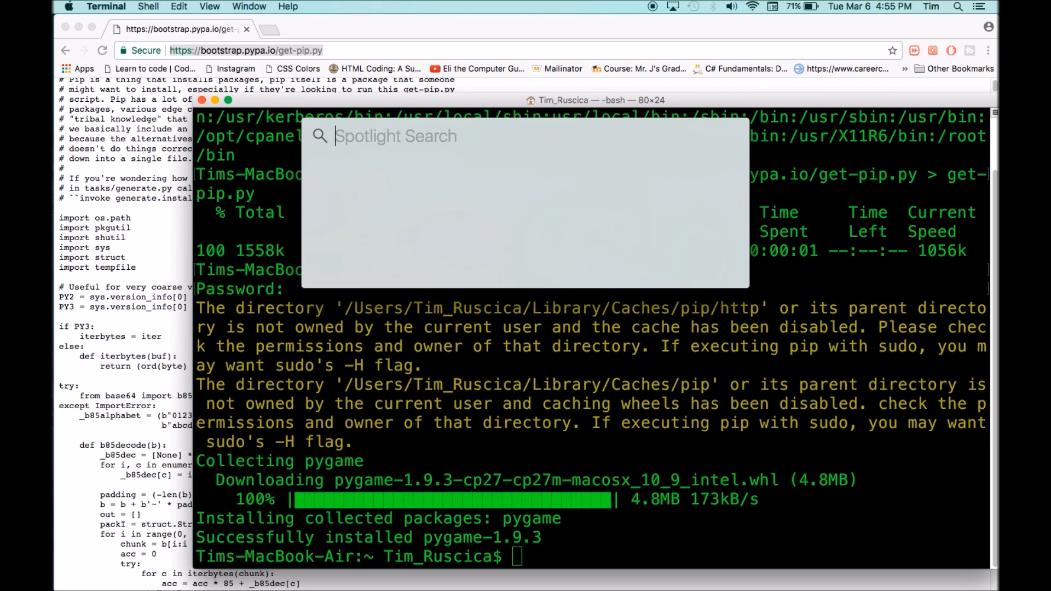
Launch IDLE via Spotlight and run import pygame in the Python 3.5.3 shell.
text(idle)
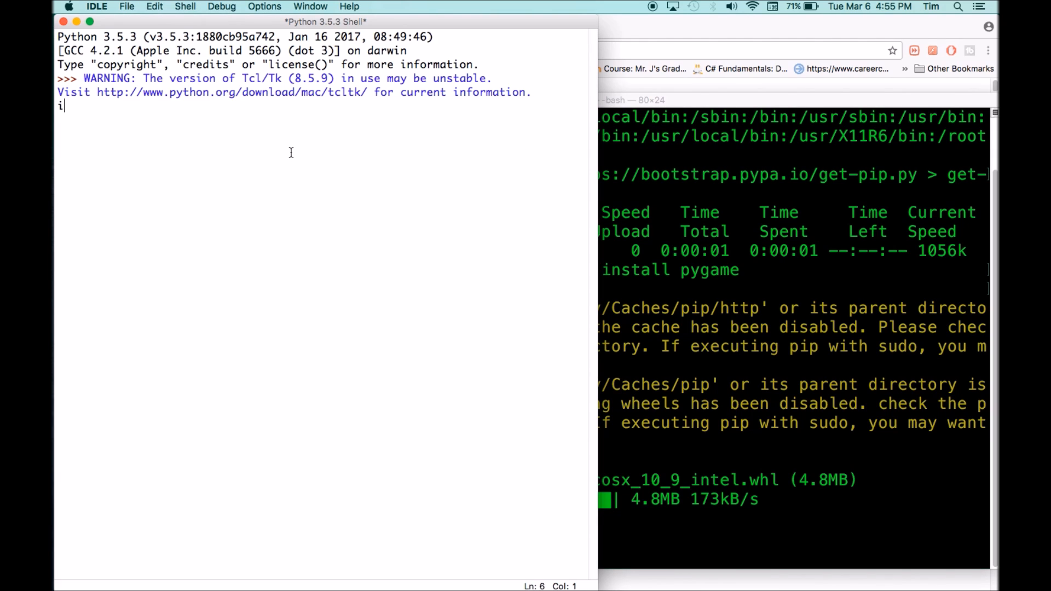
text(mport pyg)
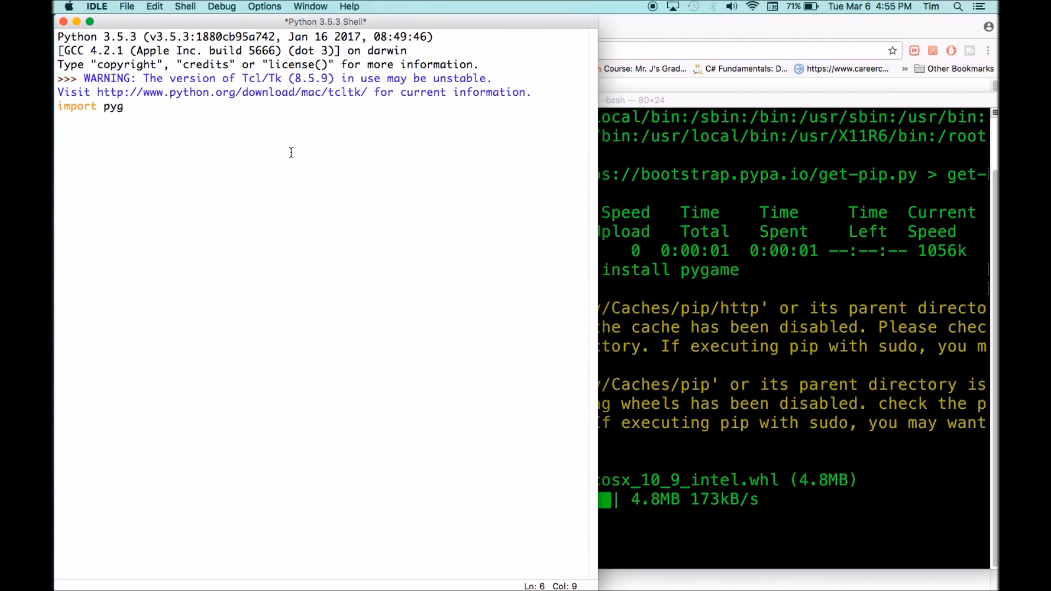
text(ame)
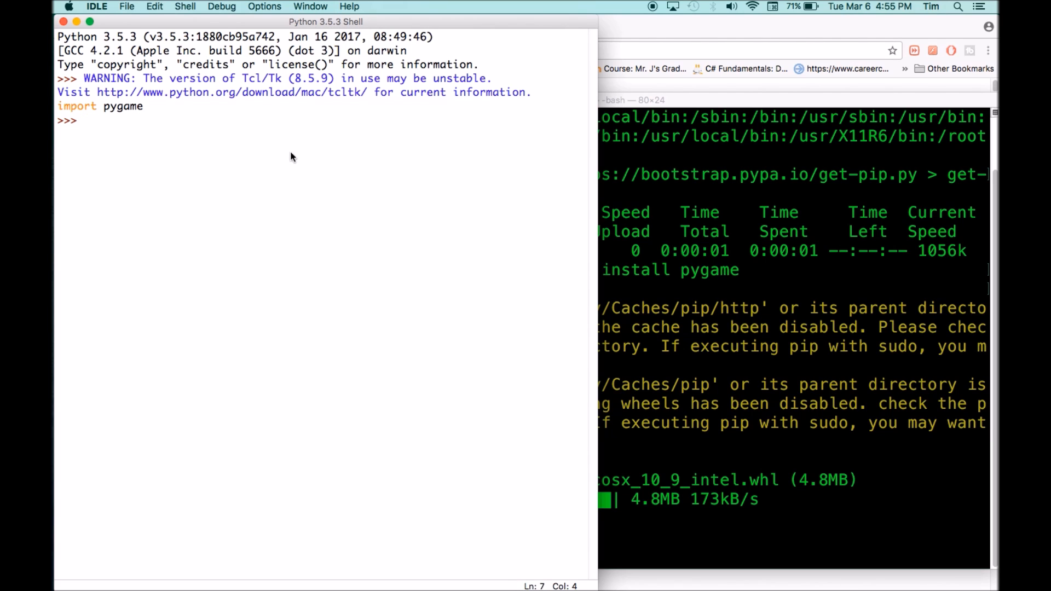